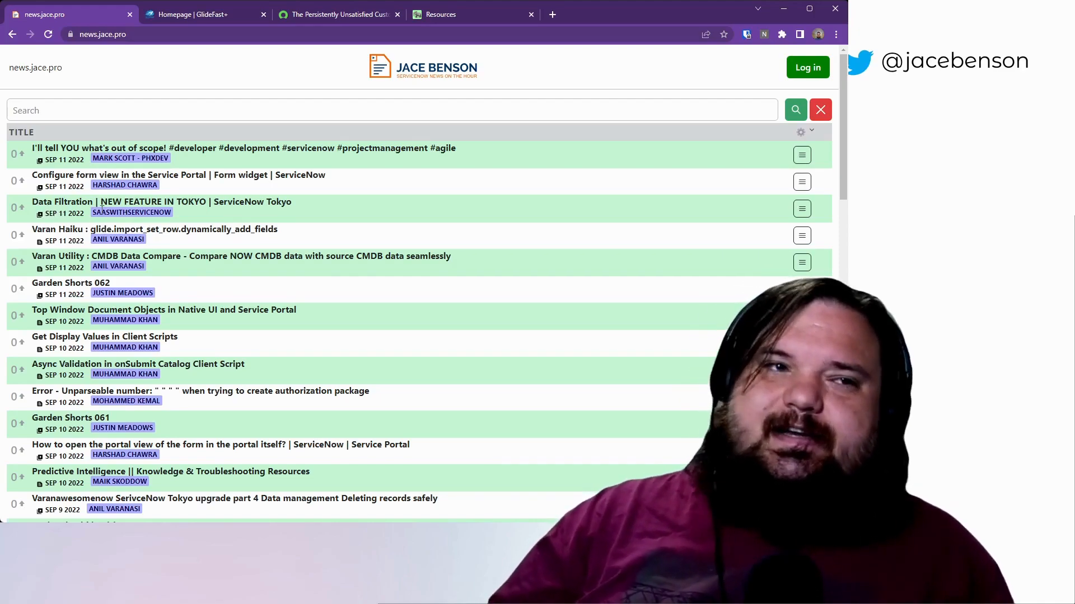
mouse_move(94, 210)
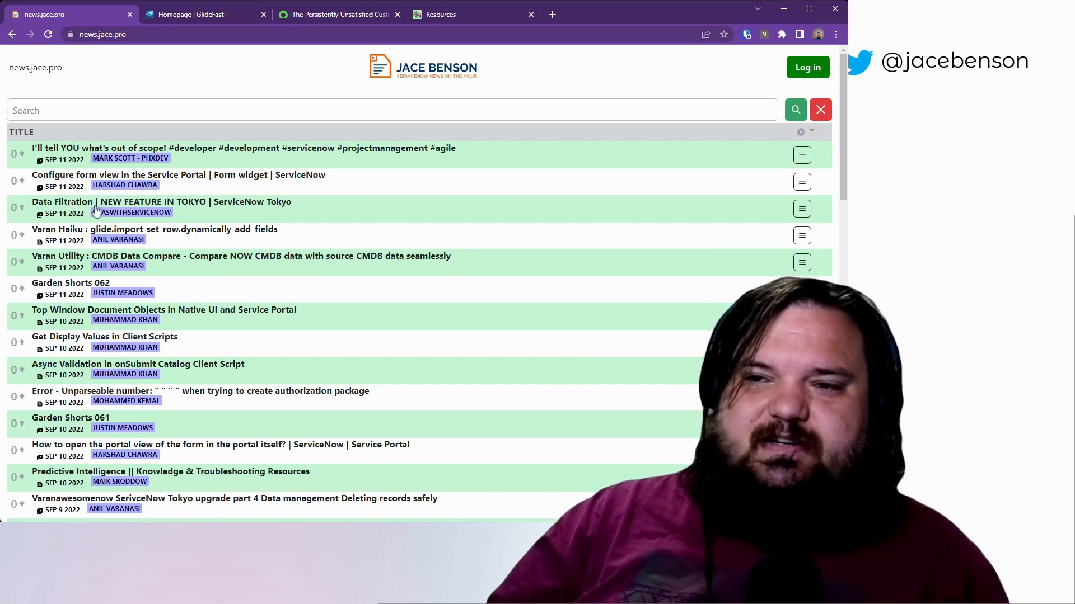
mouse_move(99, 280)
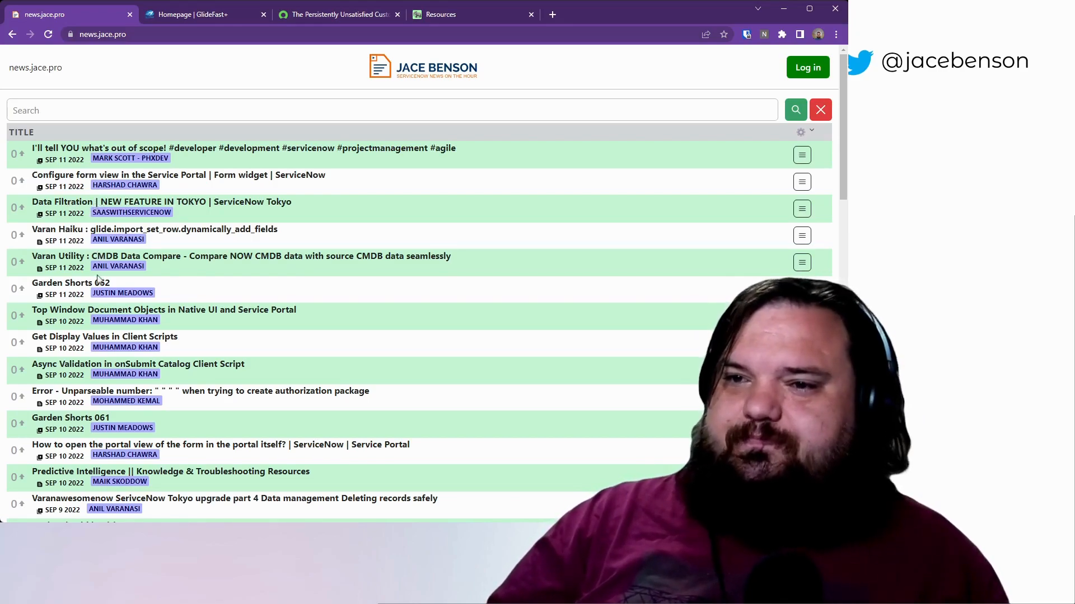
Read down past the Native UI script and results screenshots to the article's reference links
scroll(down, 3)
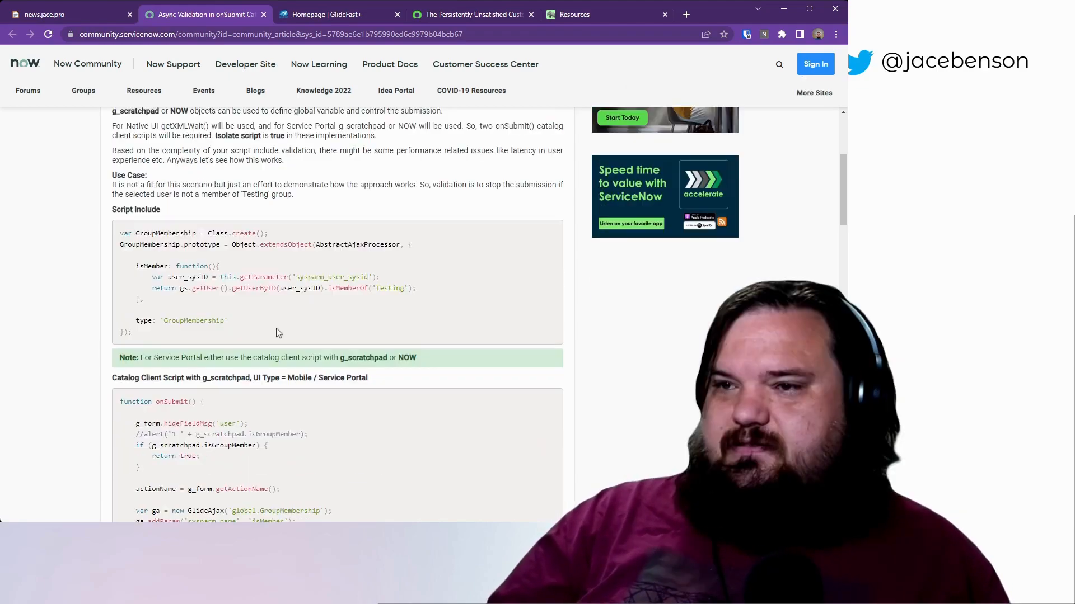
scroll(down, 3)
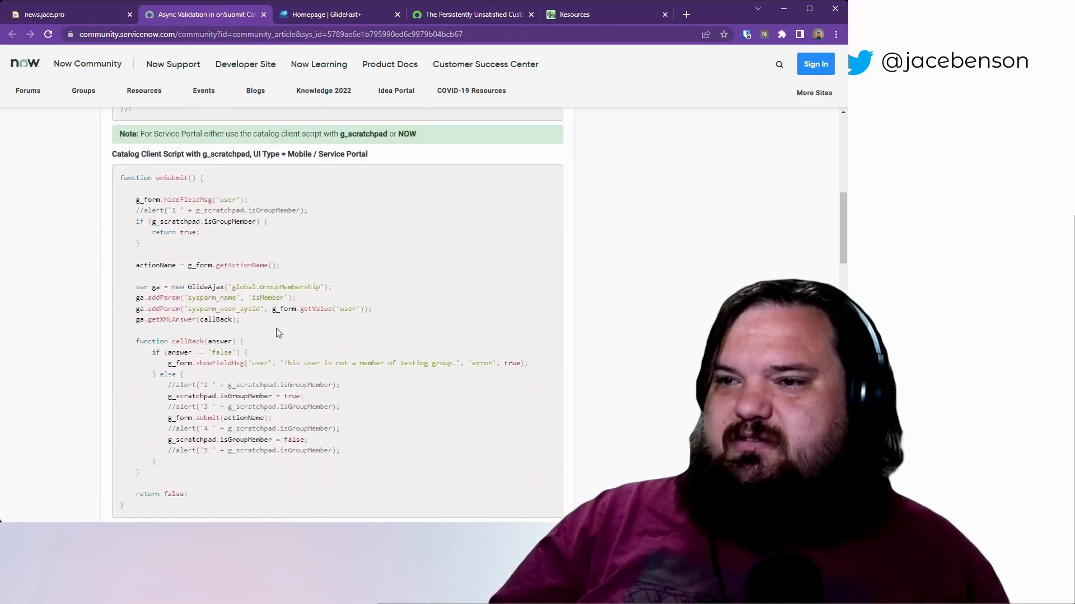
scroll(down, 3)
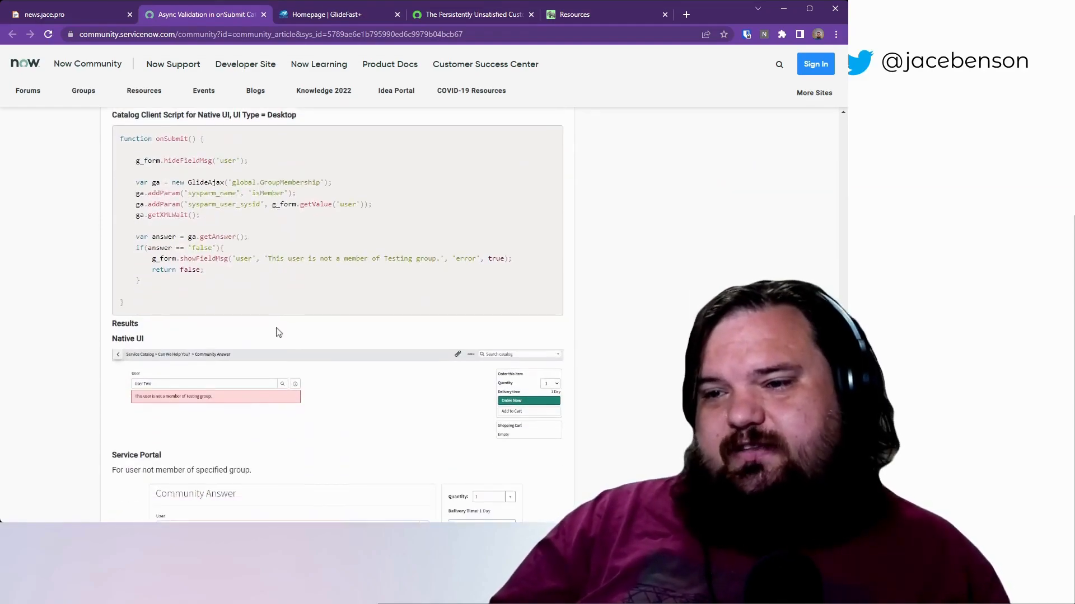
scroll(down, 3)
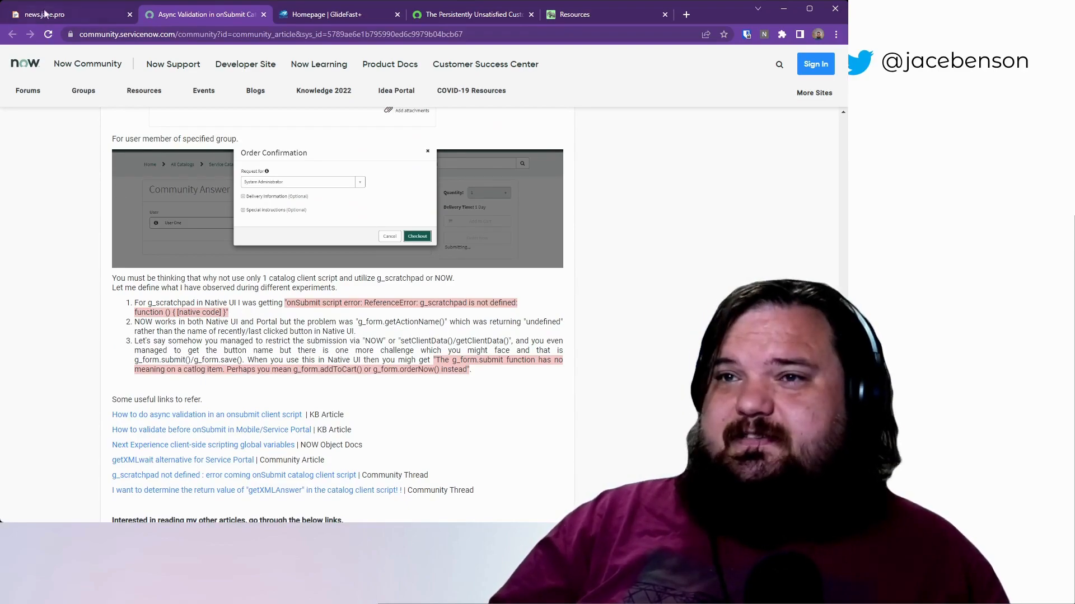
Return to the news.jace.pro headline list and move down to the older September 8–9 posts
click(45, 13)
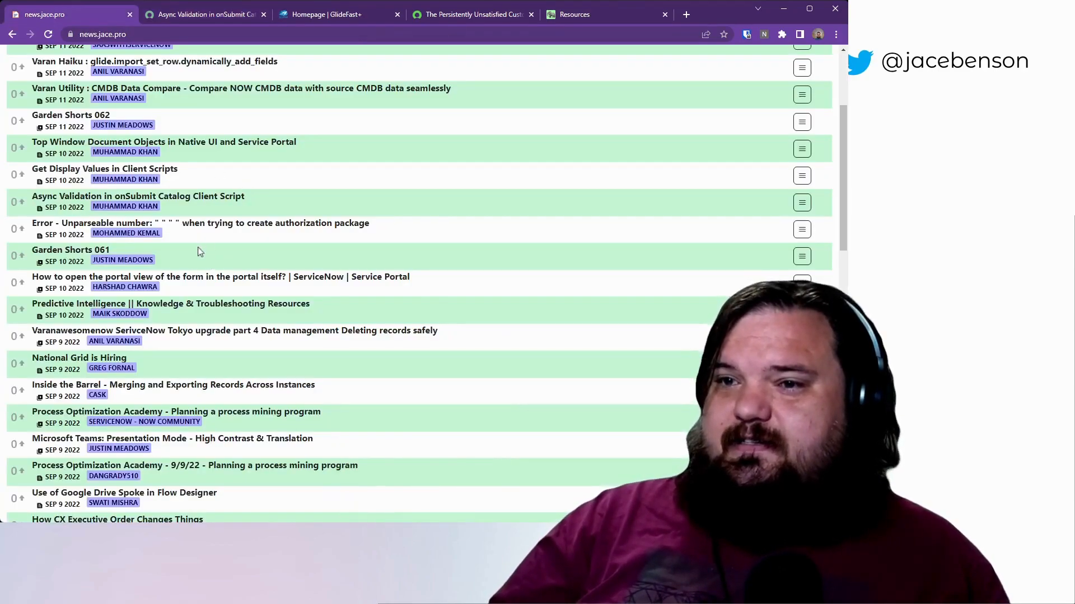
scroll(down, 3)
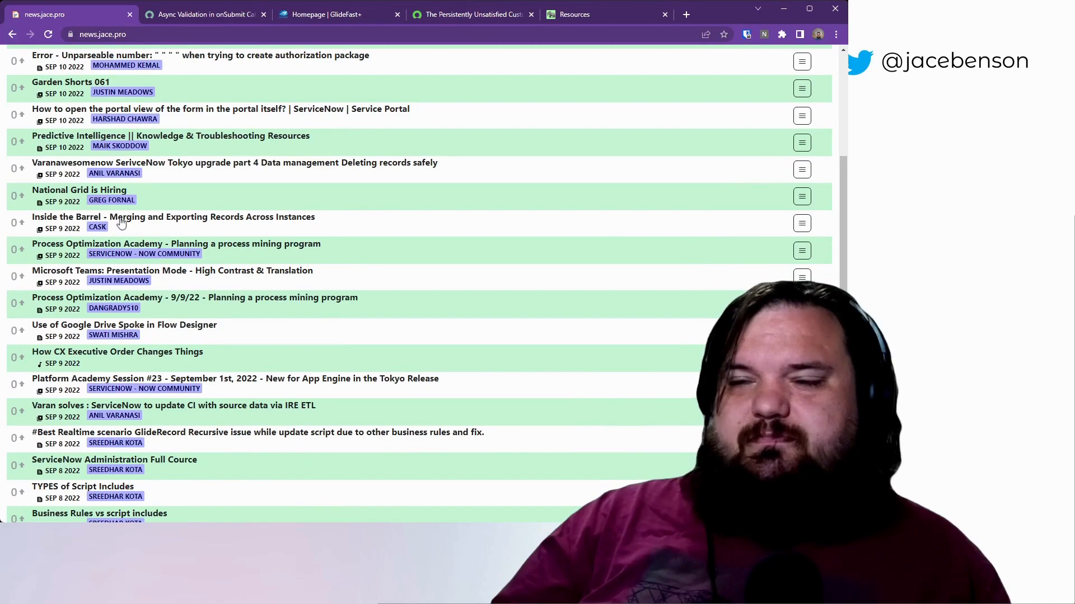
mouse_move(228, 222)
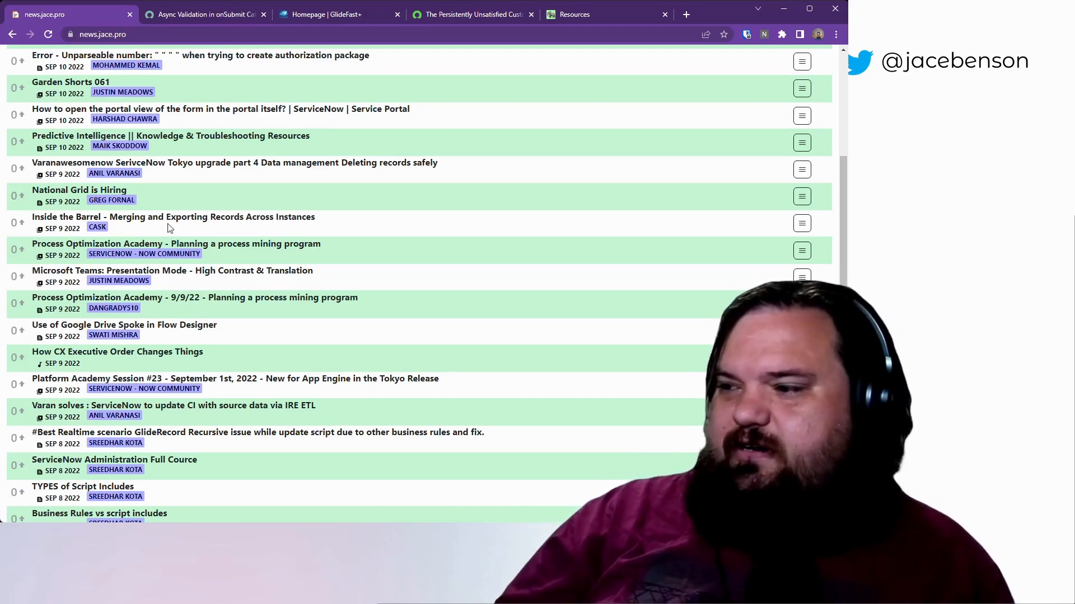
mouse_move(99, 307)
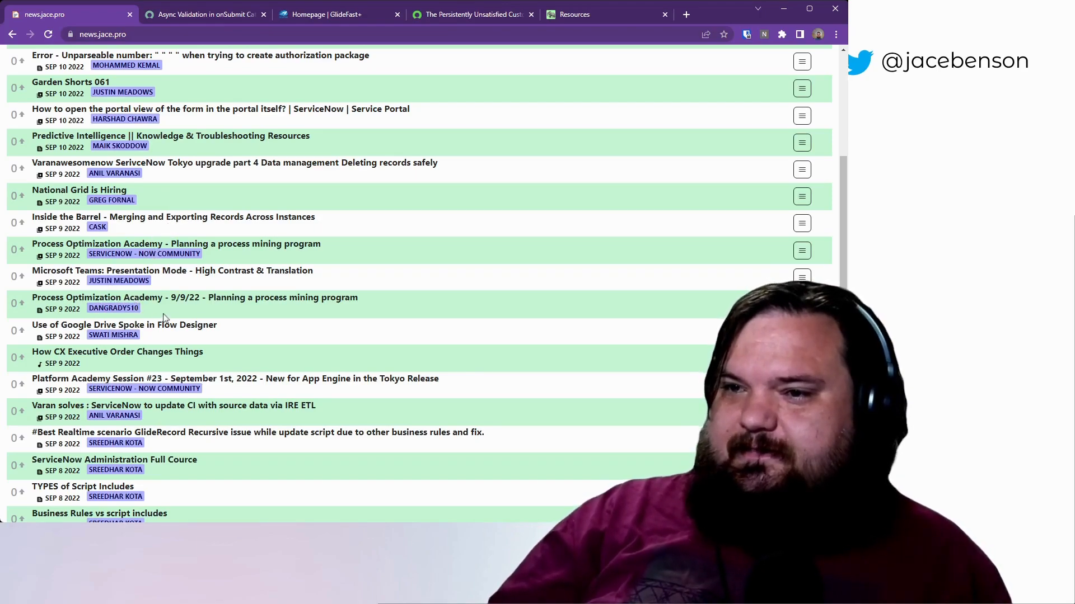
mouse_move(107, 273)
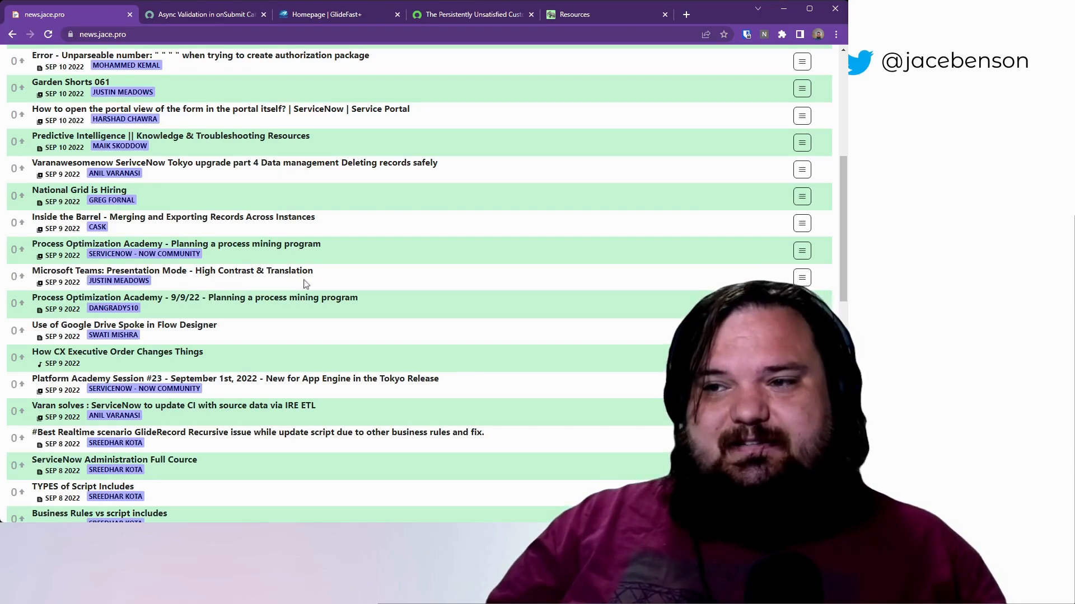
mouse_move(170, 276)
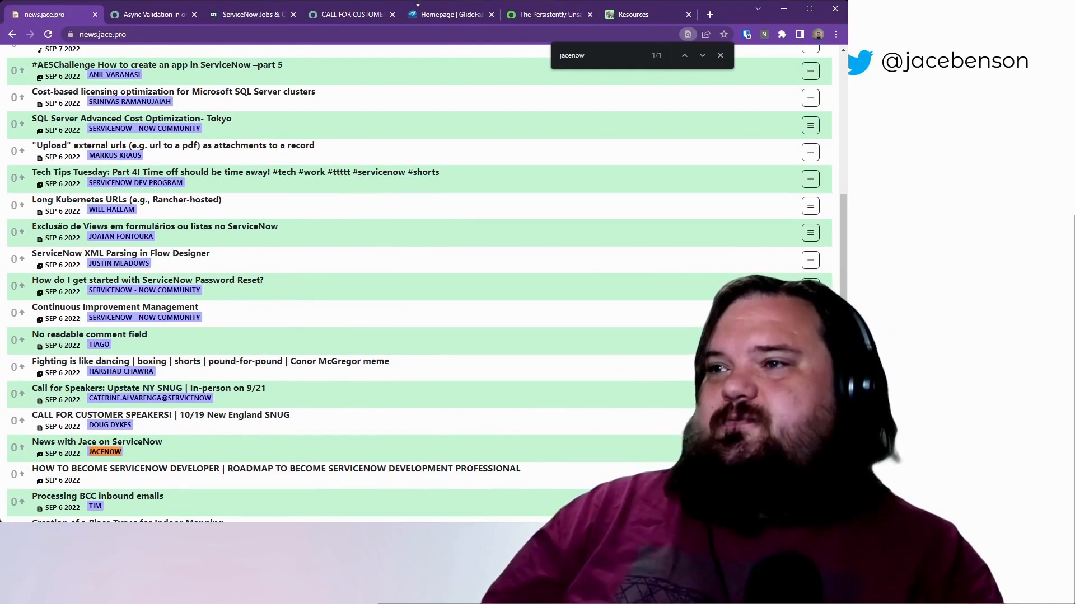
On the jace.pro Resources page, launch the IT Events link under Community in a new tab
click(639, 13)
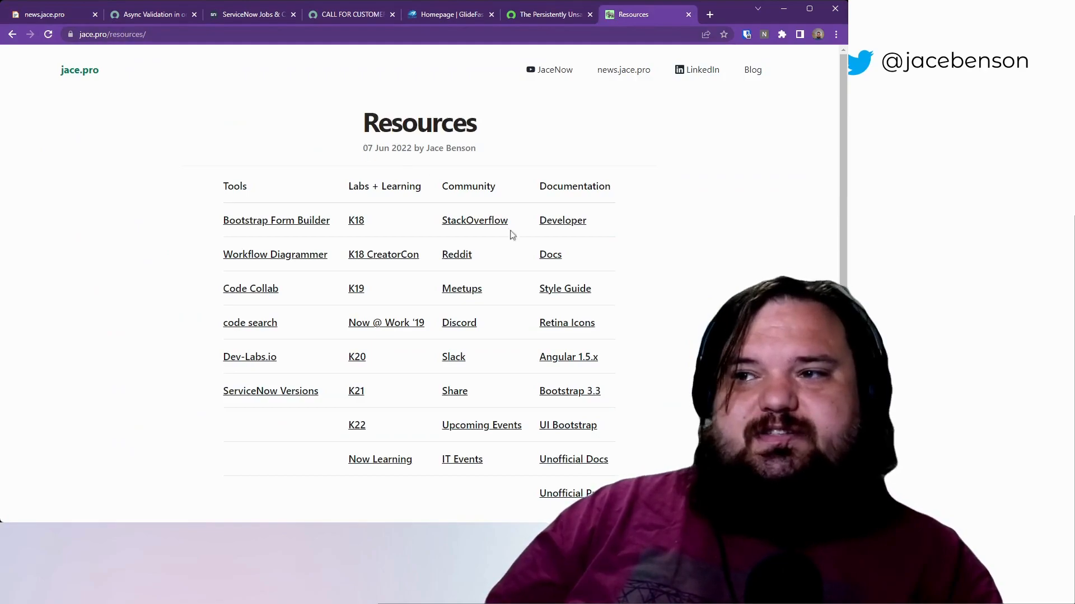
mouse_move(429, 162)
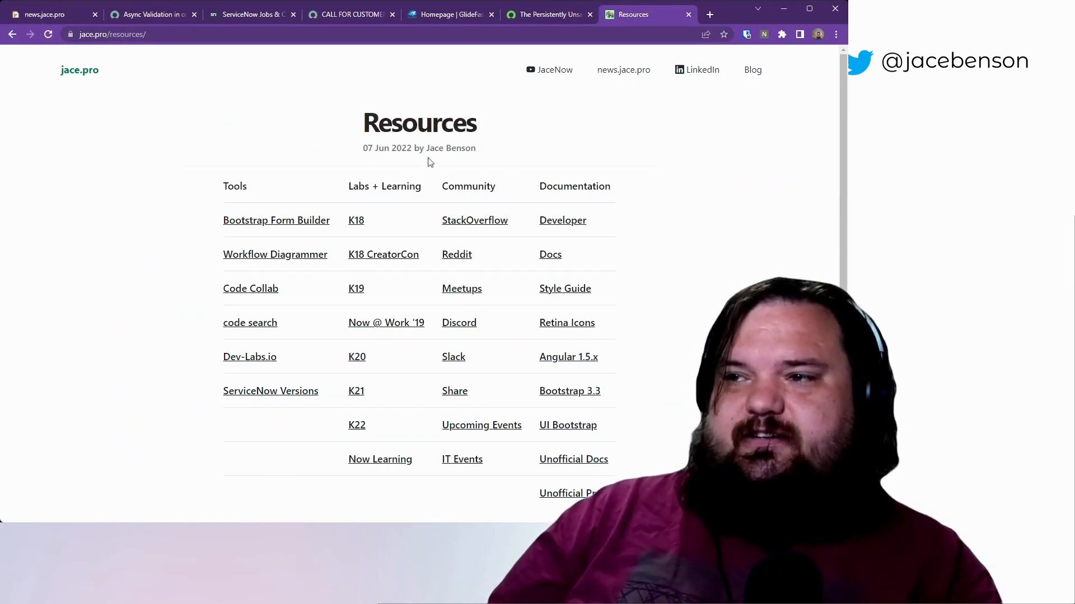
mouse_move(475, 367)
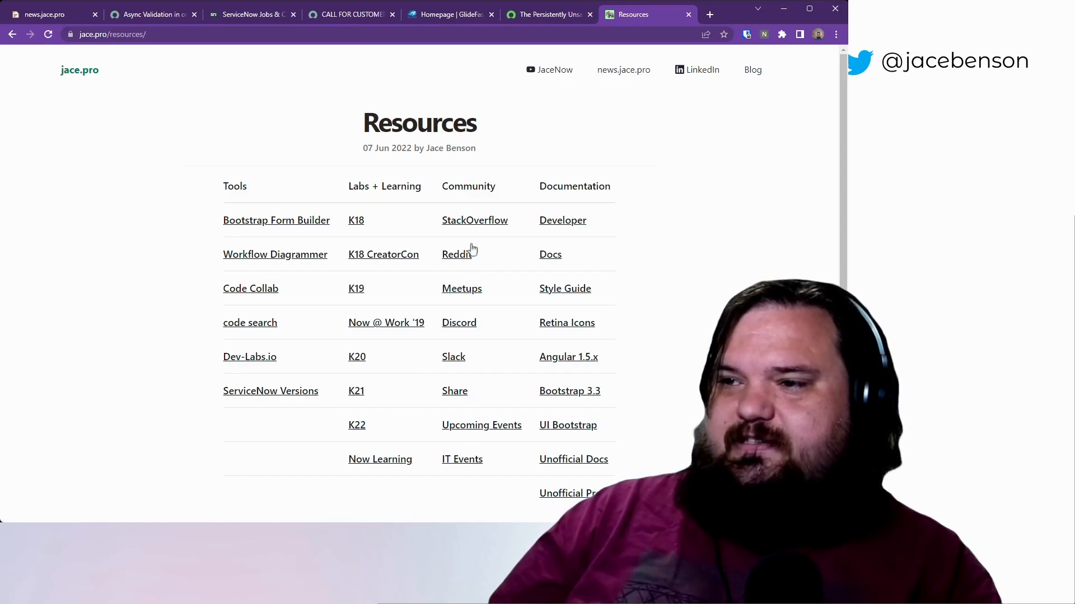
mouse_move(468, 283)
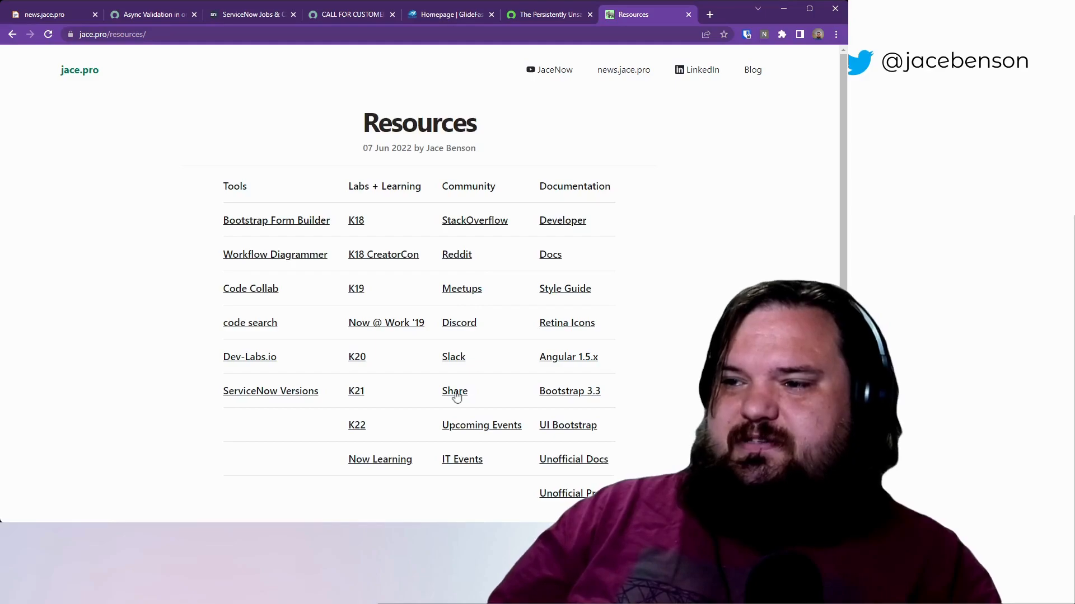
mouse_move(463, 469)
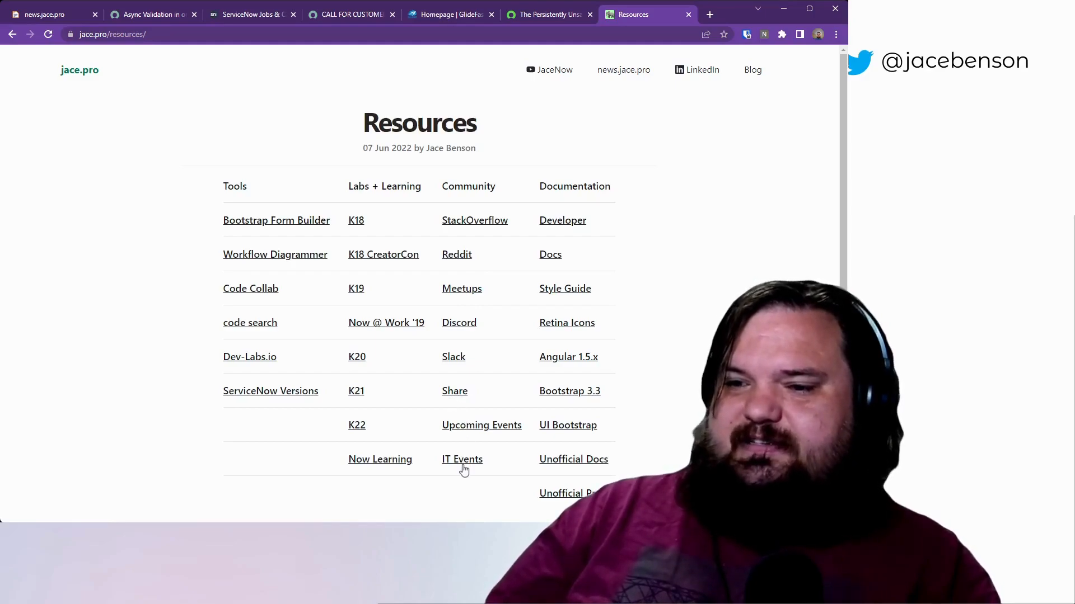
click(463, 459)
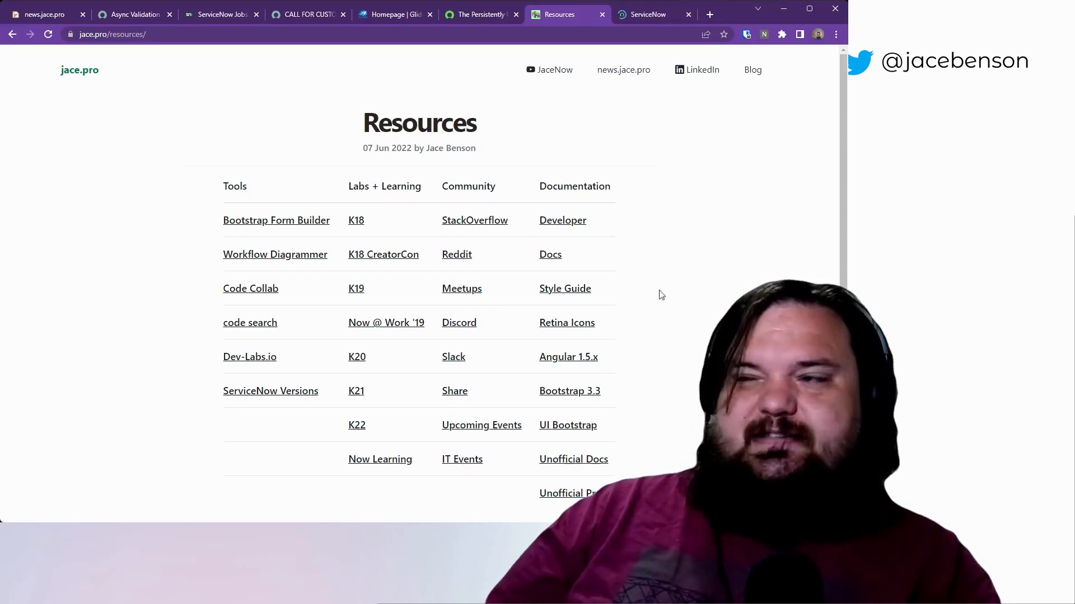
Review the ServiceNow Live IT Service Management virtual events list in the new tab
click(647, 13)
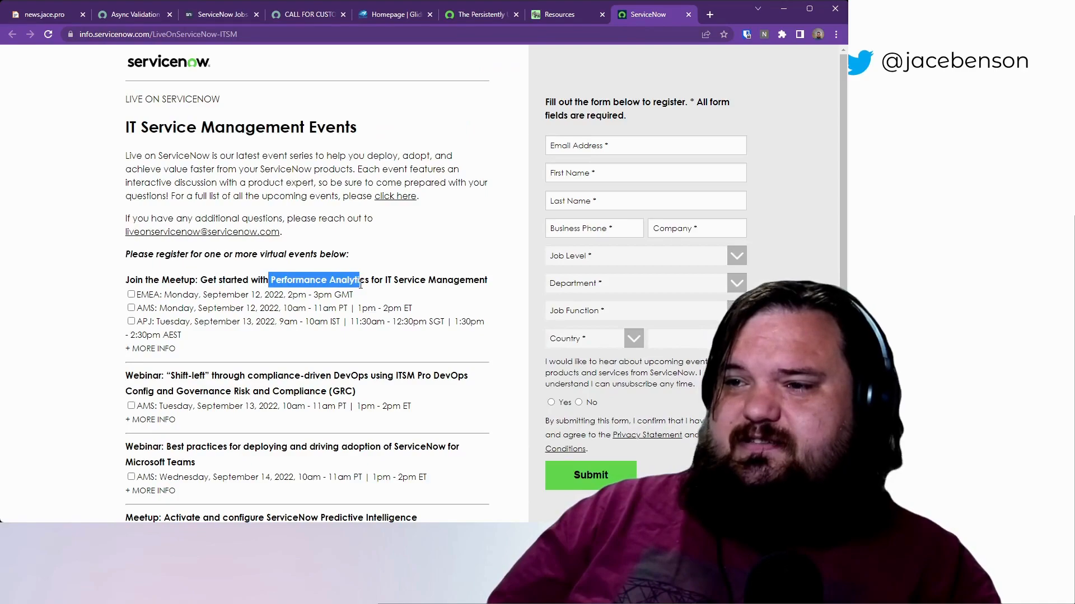
mouse_move(248, 352)
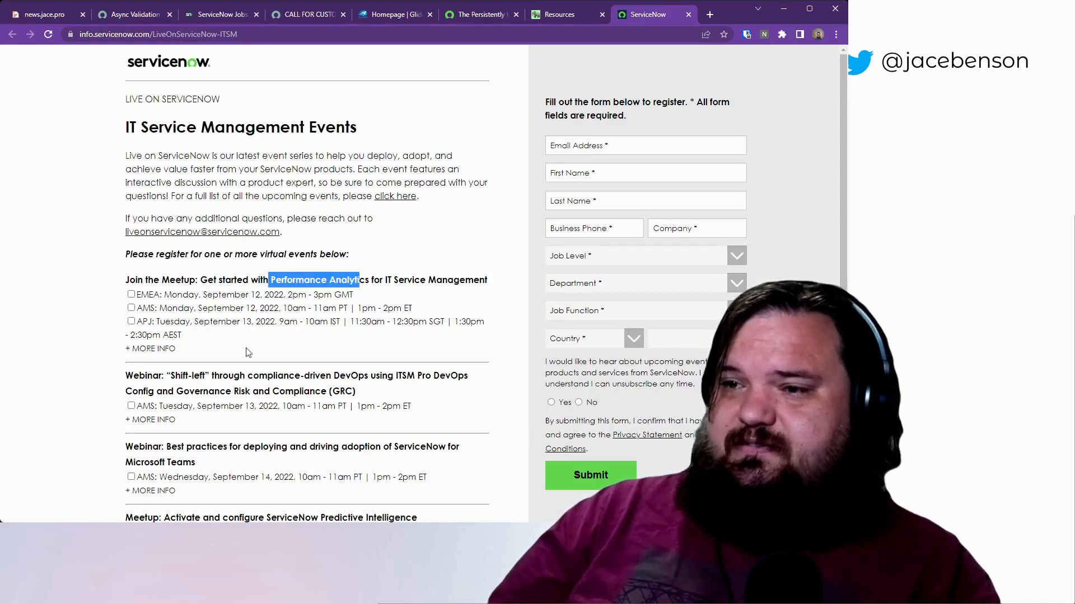
mouse_move(223, 331)
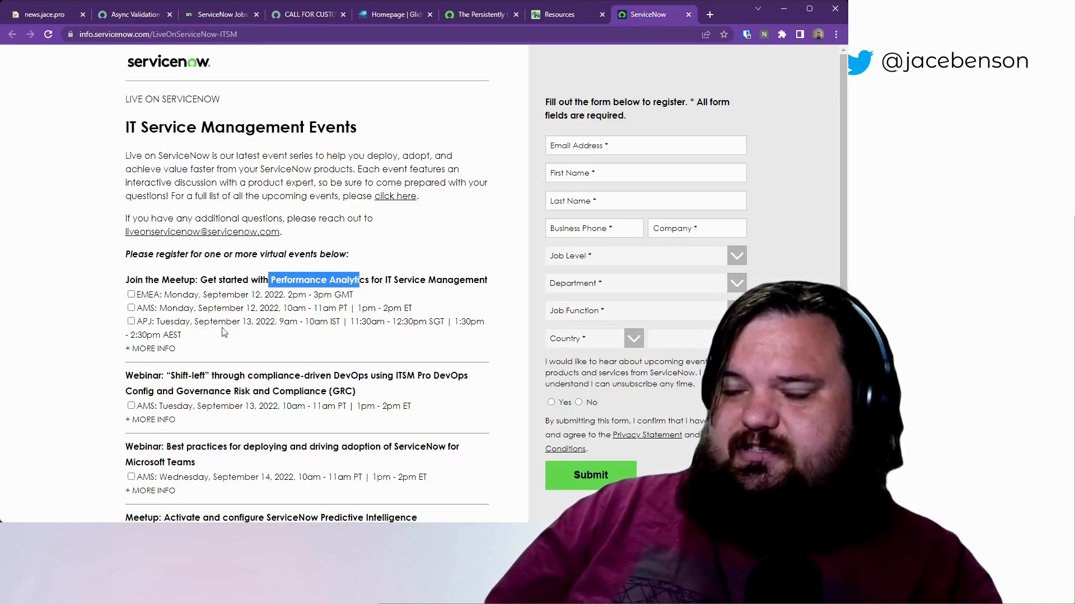
scroll(down, 3)
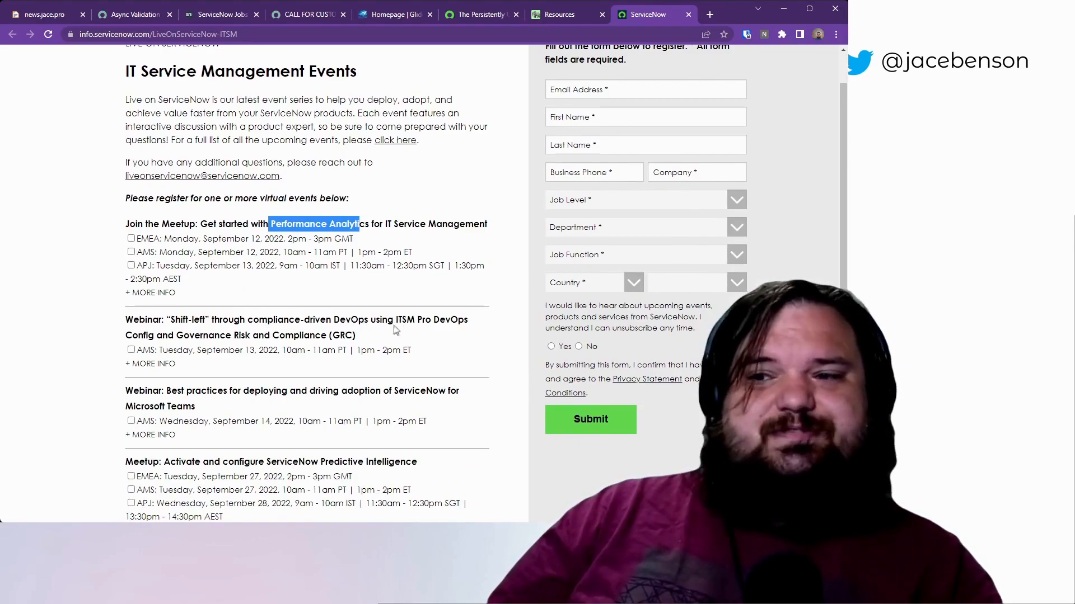
scroll(down, 3)
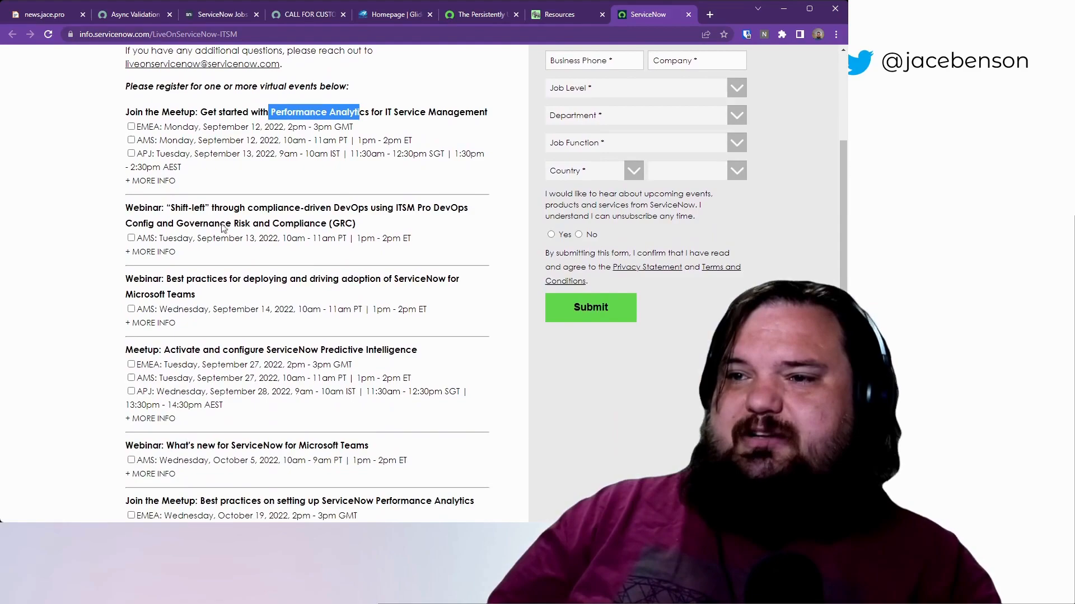
mouse_move(309, 239)
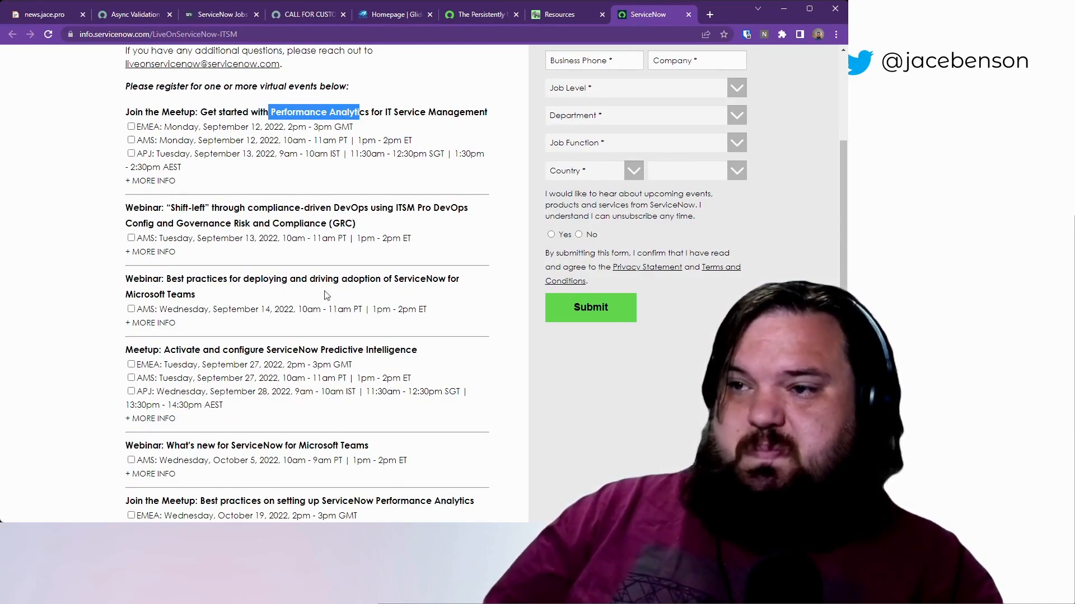
mouse_move(350, 377)
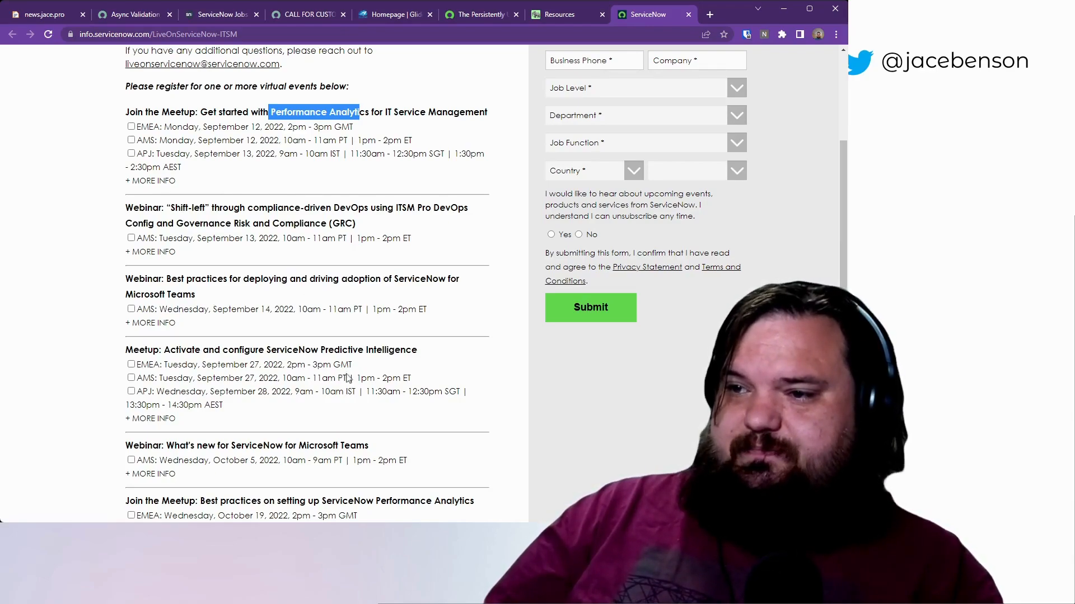
scroll(down, 3)
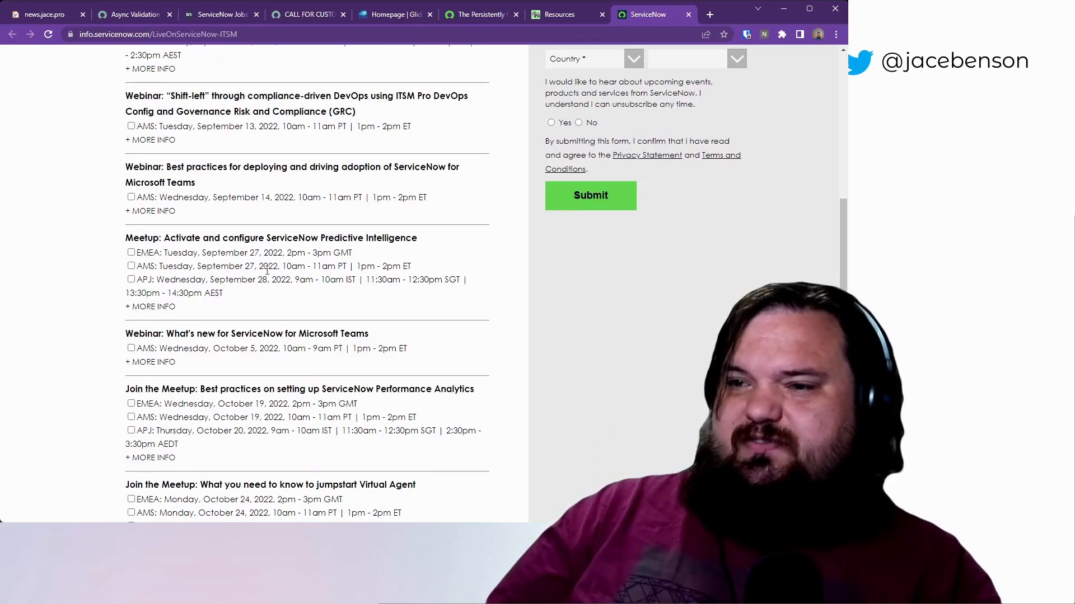
scroll(up, 3)
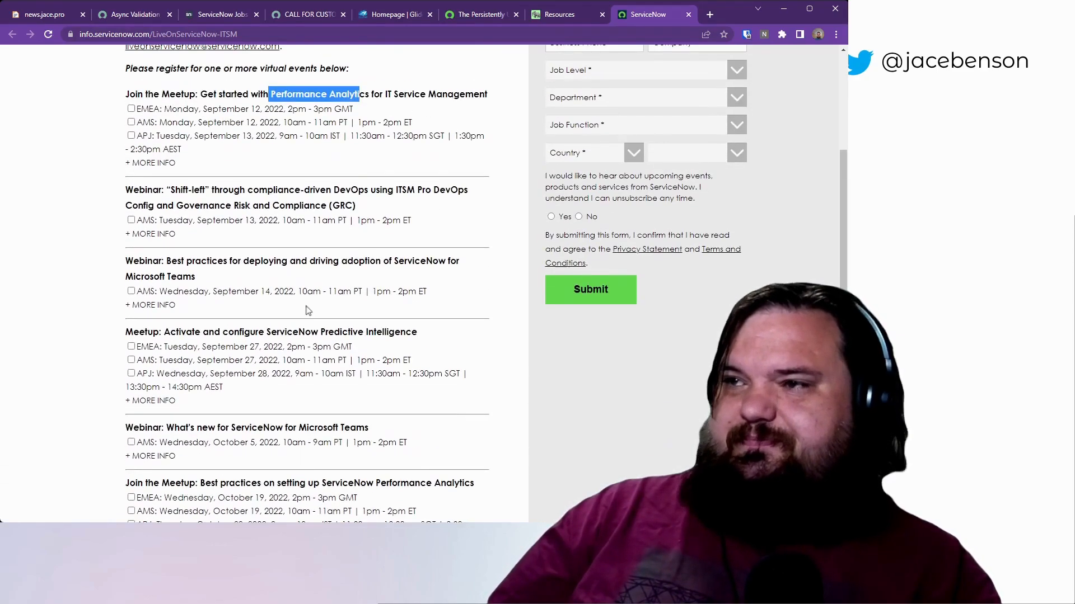
Bring up the ServiceNow Developer Events page listing upcoming meetups
click(560, 14)
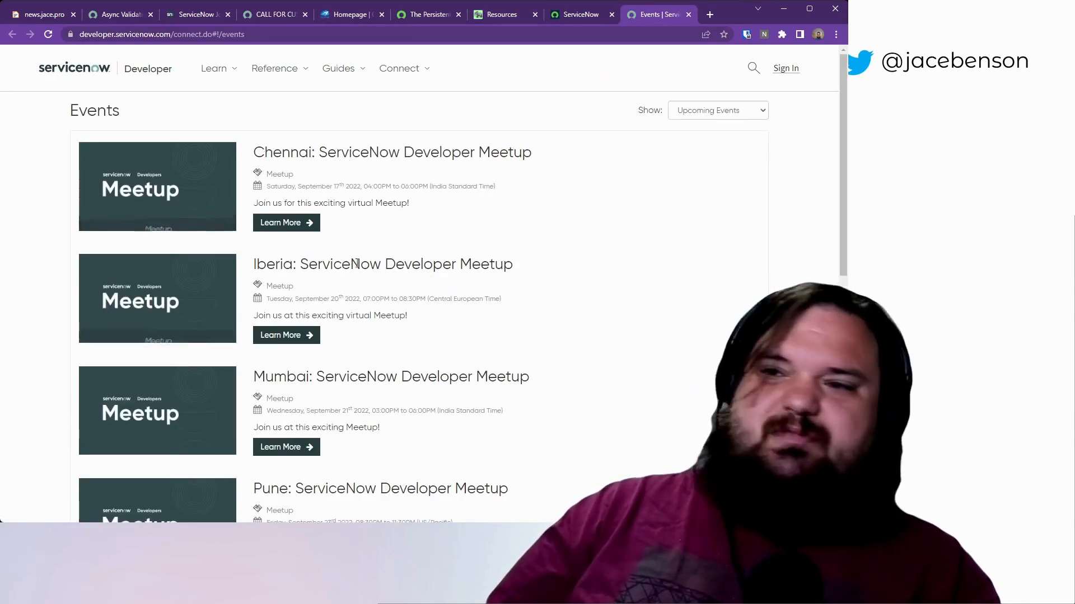
Scan the Developer meetups down to Denver, then return to the ServiceNow Live ITSM virtual events tab
scroll(down, 3)
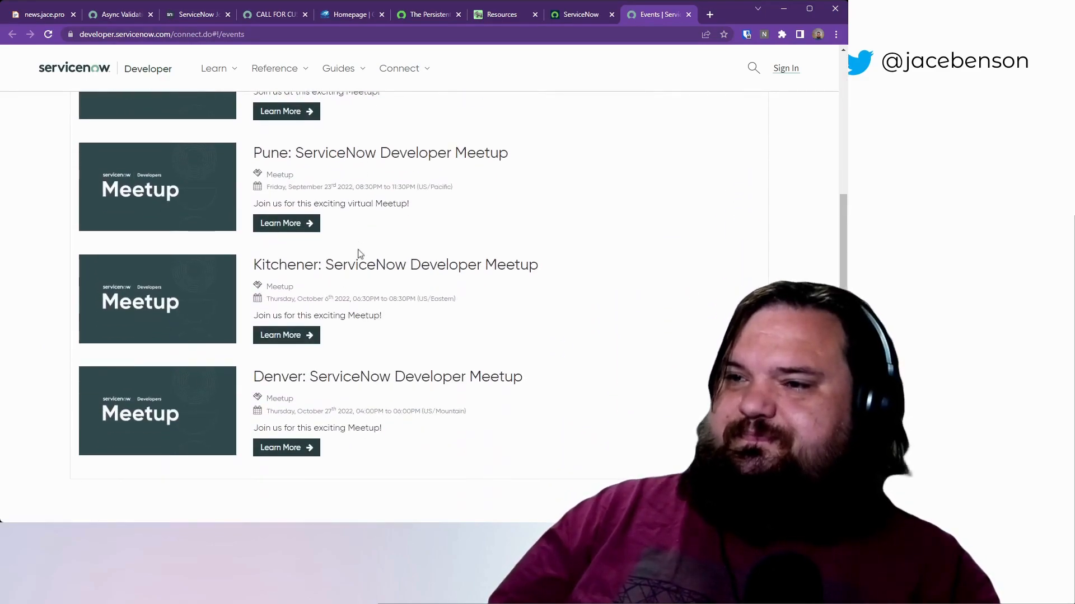
scroll(up, 3)
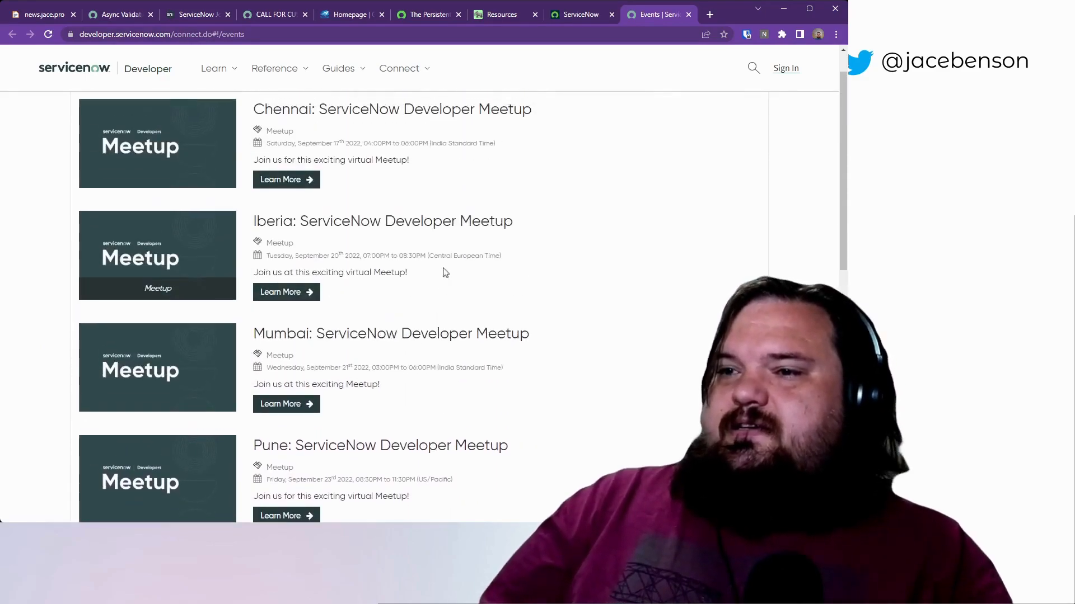
scroll(up, 3)
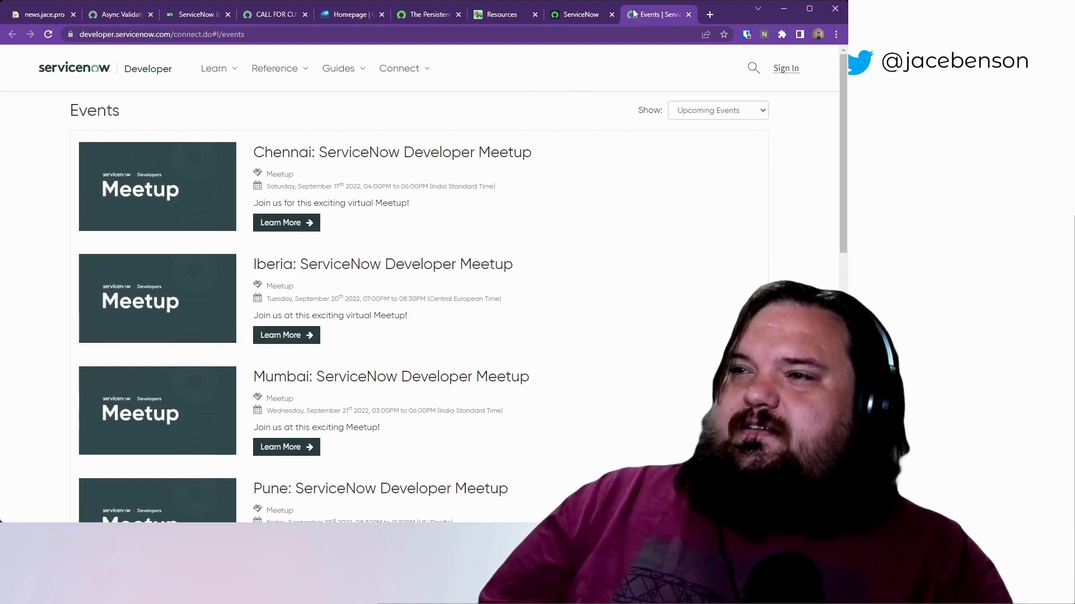
click(581, 13)
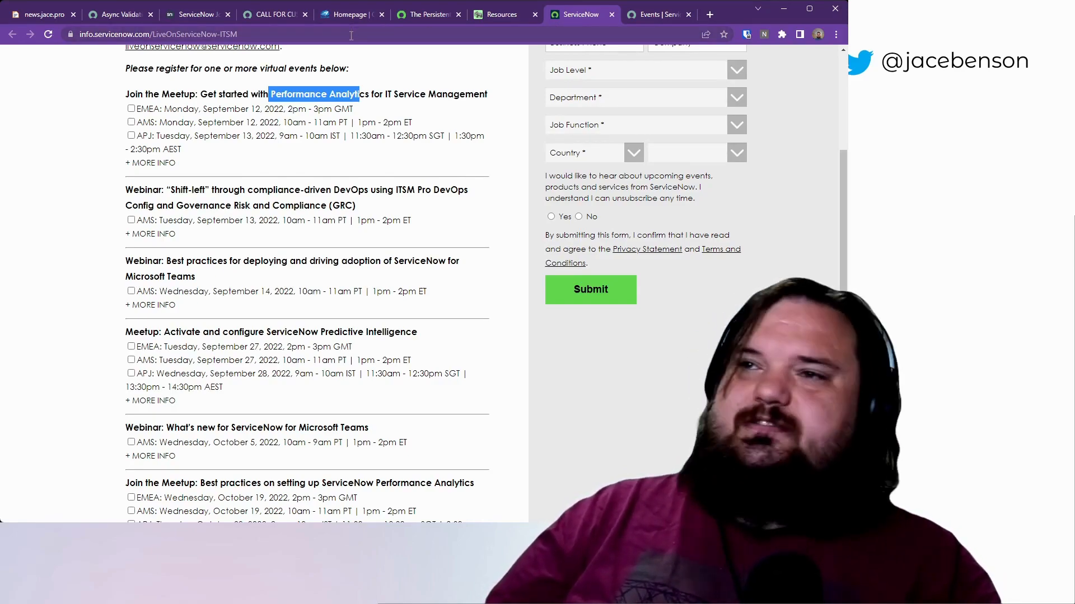
mouse_move(350, 24)
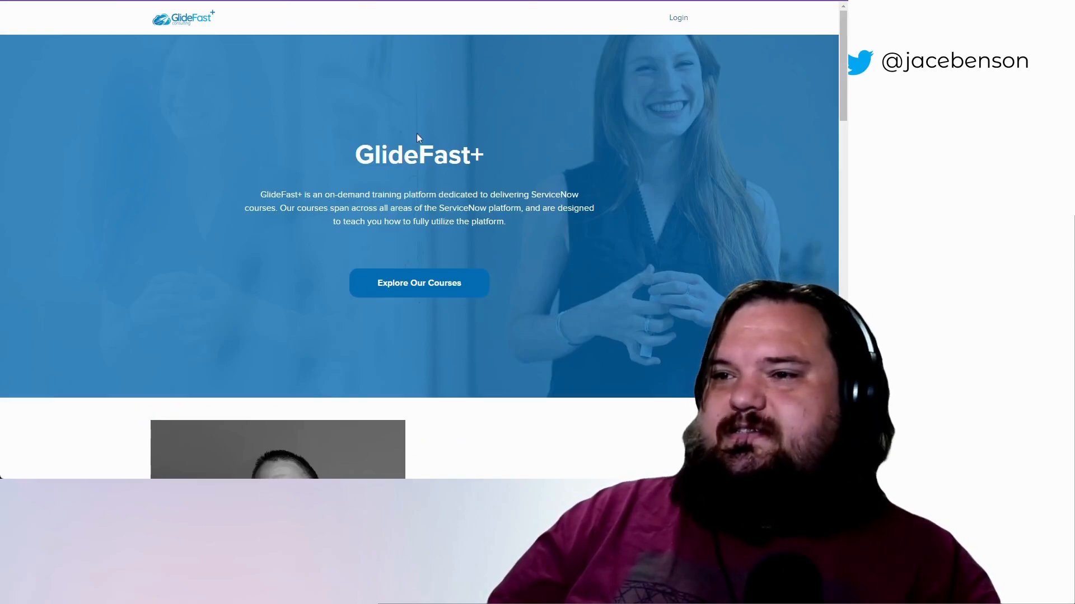
Enter the GlideFast+ course catalog listing ServiceNow Essentials, SAFe, ITSM and HAM courses
scroll(down, 3)
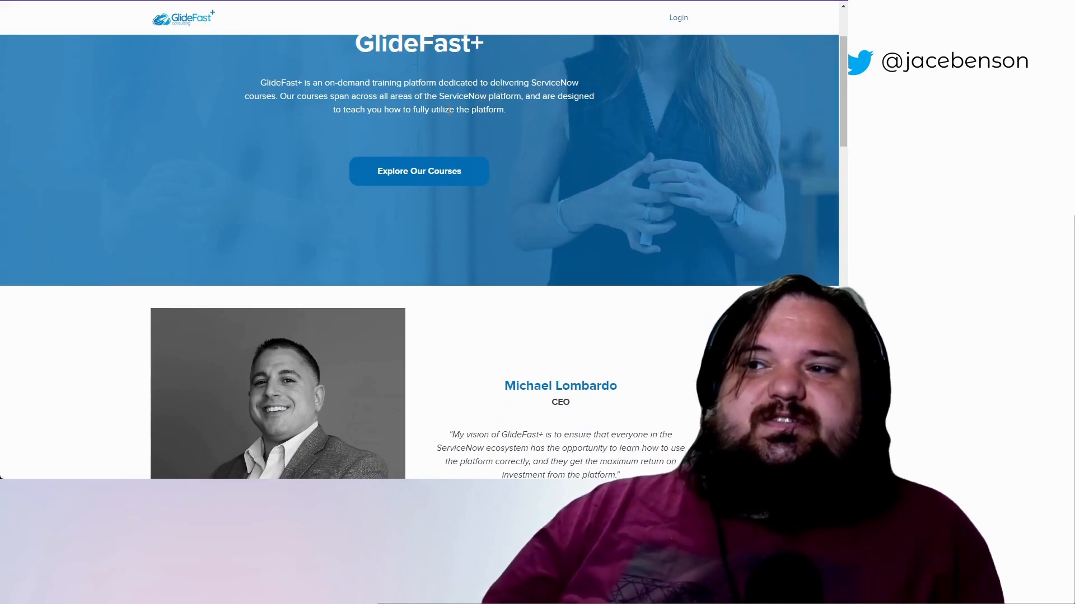
scroll(up, 3)
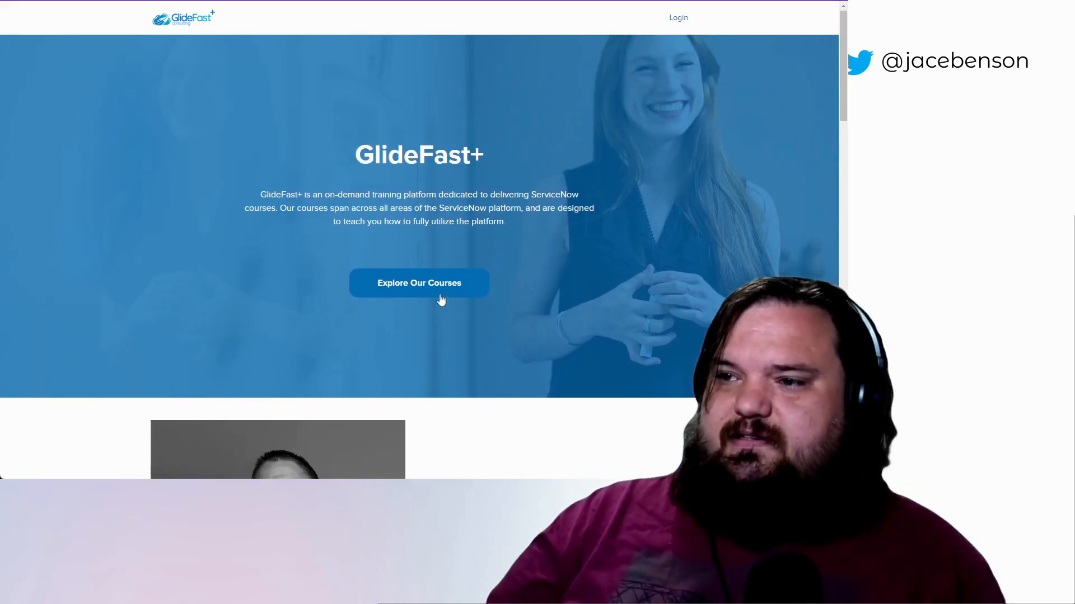
click(419, 282)
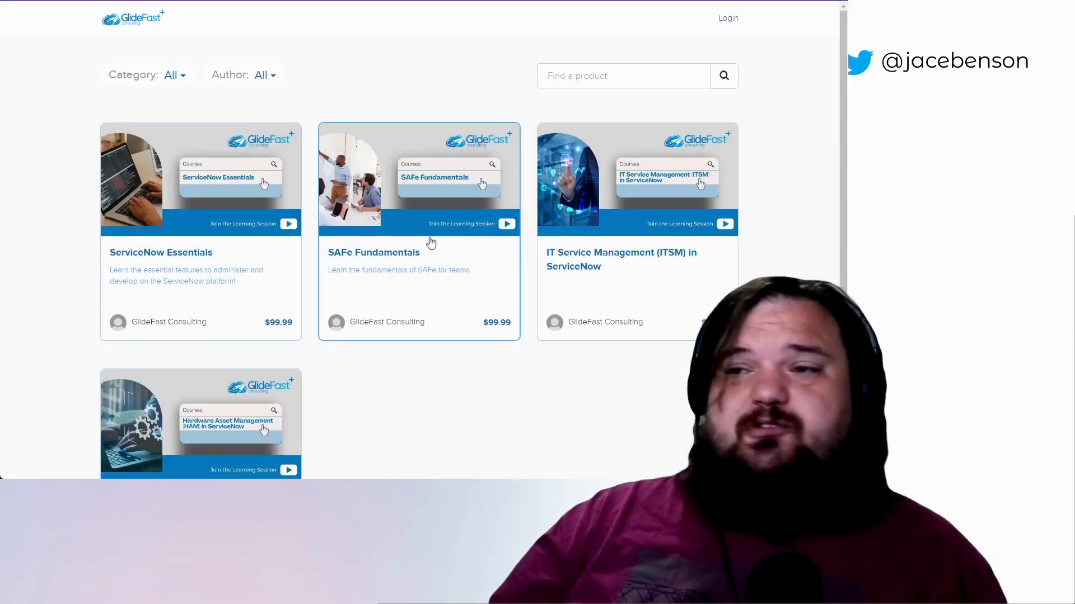
mouse_move(464, 291)
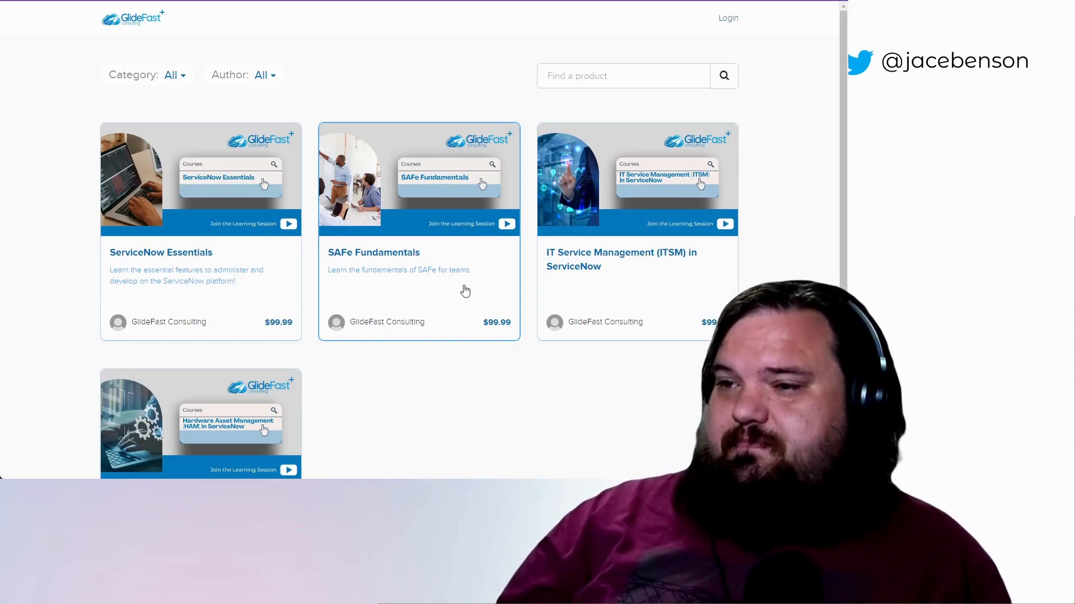
mouse_move(236, 319)
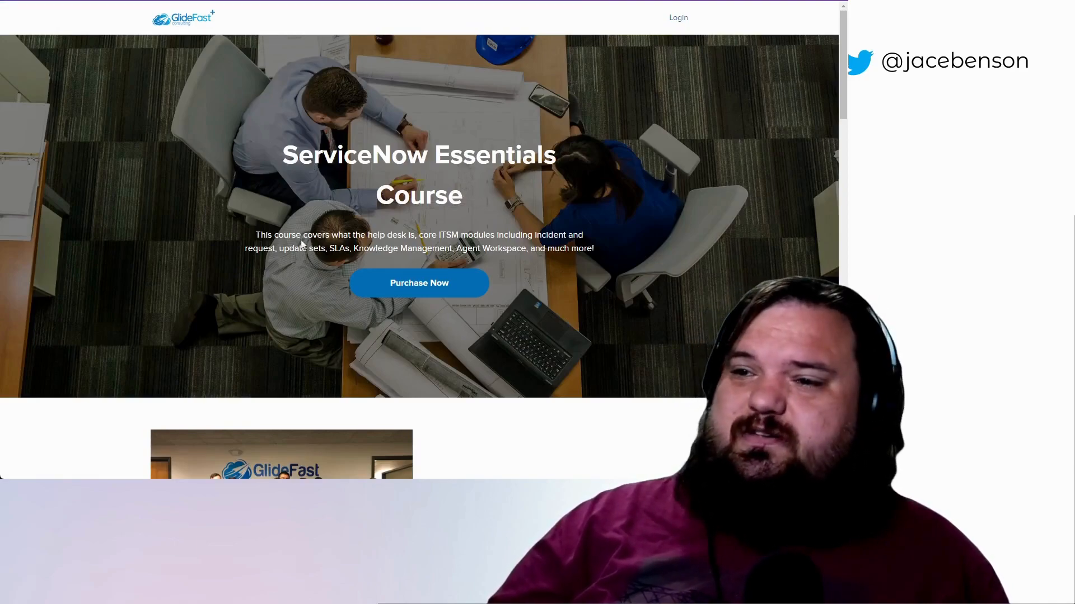
mouse_move(584, 243)
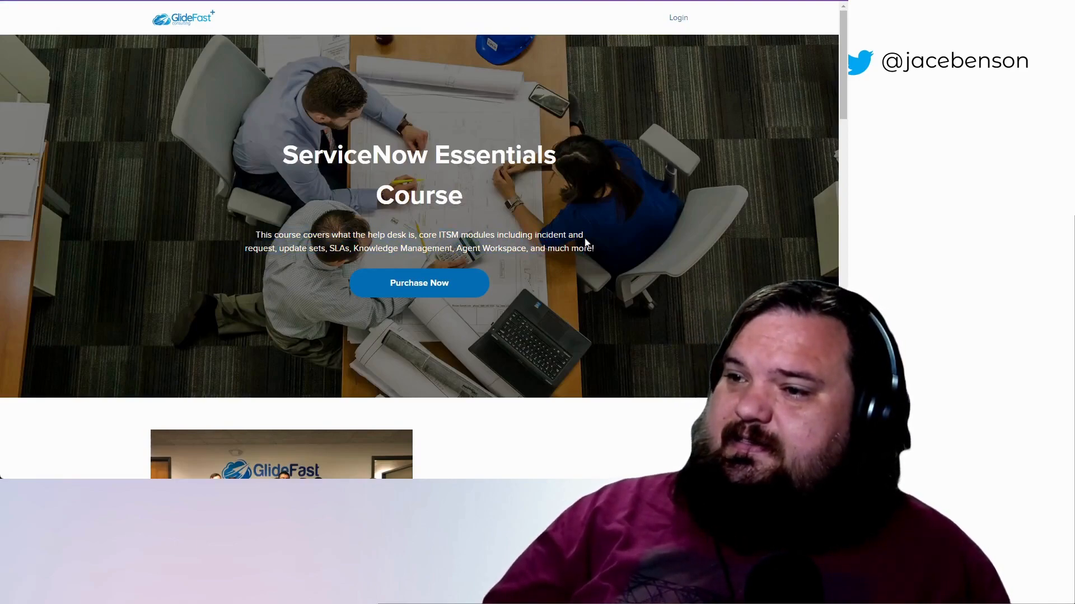
scroll(down, 3)
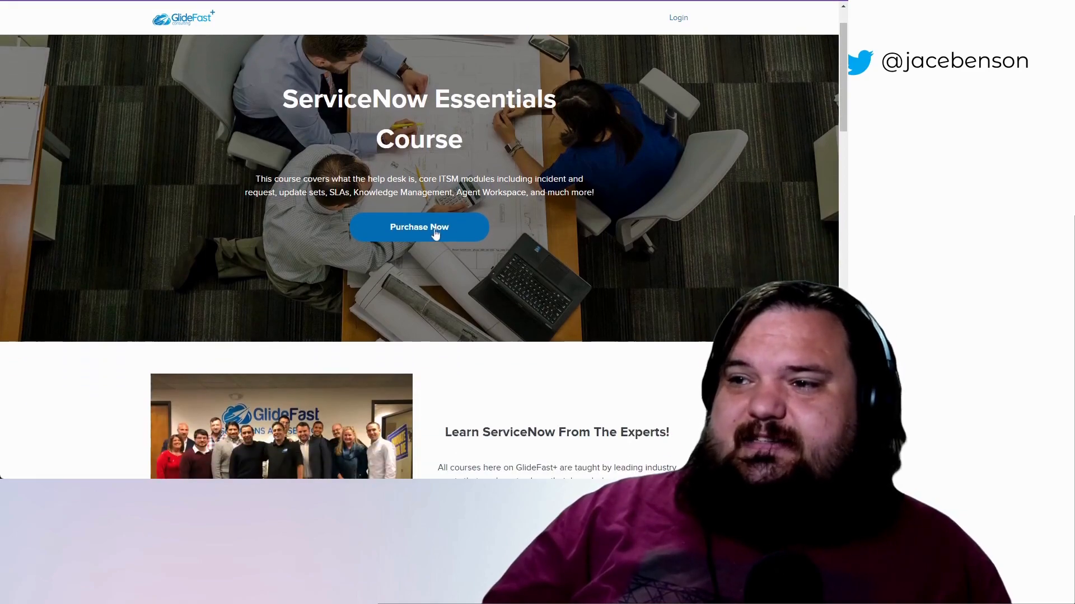
scroll(down, 3)
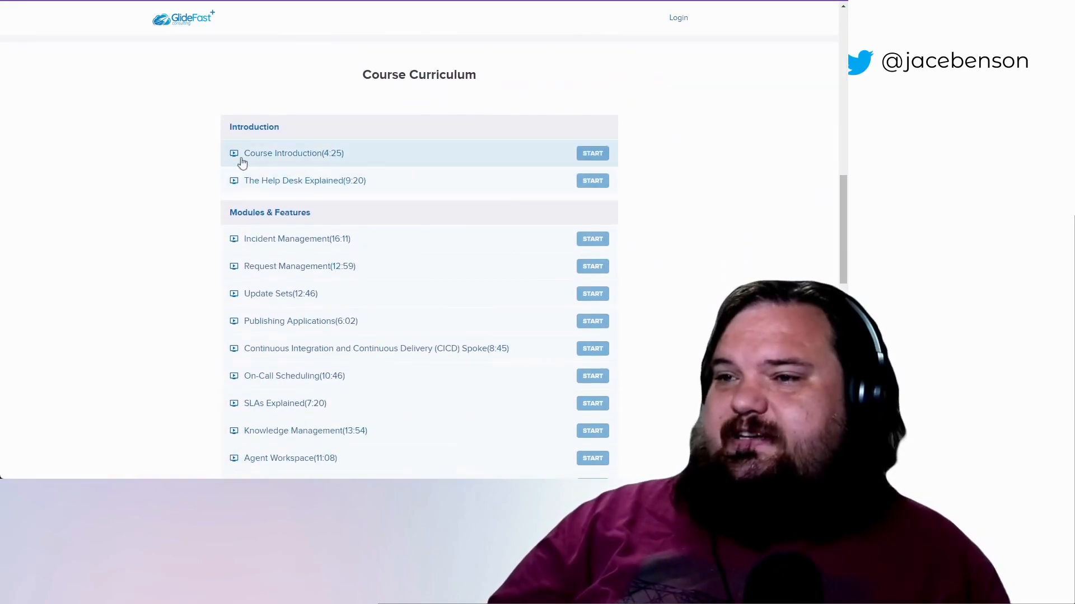
mouse_move(375, 228)
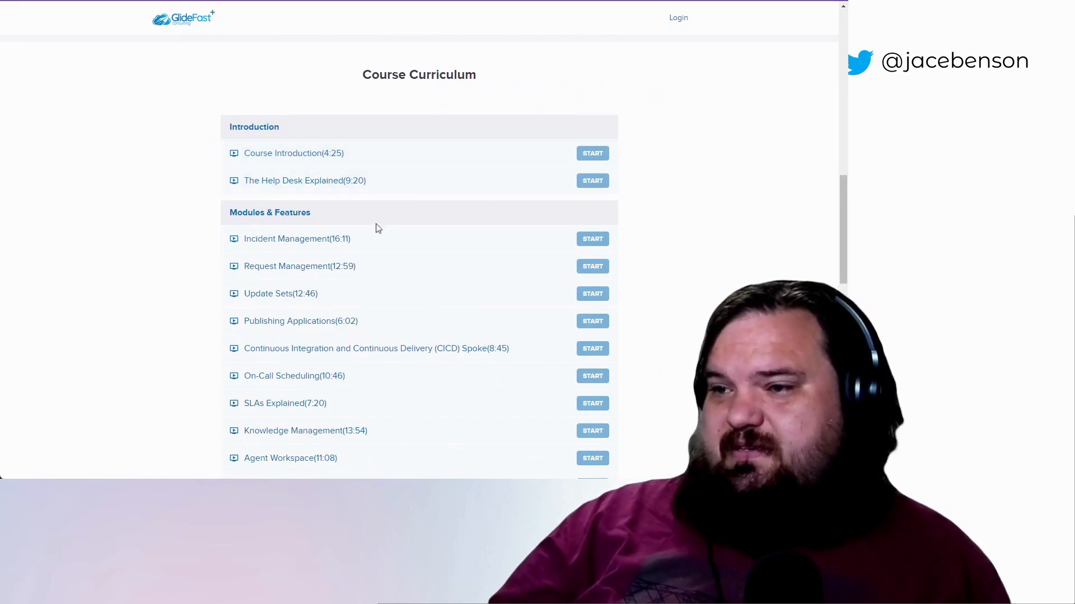
scroll(down, 3)
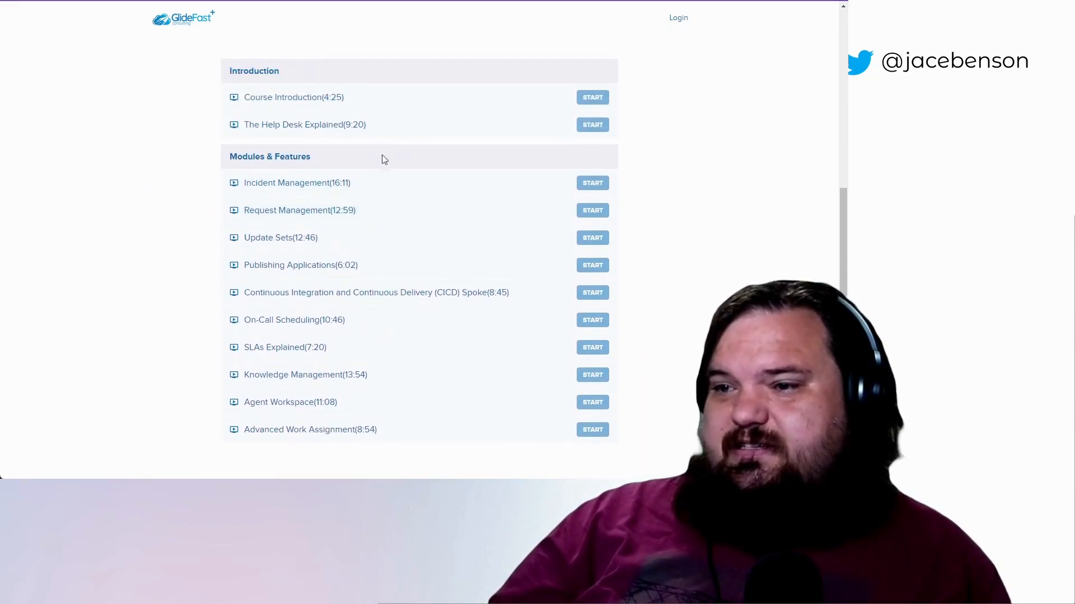
mouse_move(443, 320)
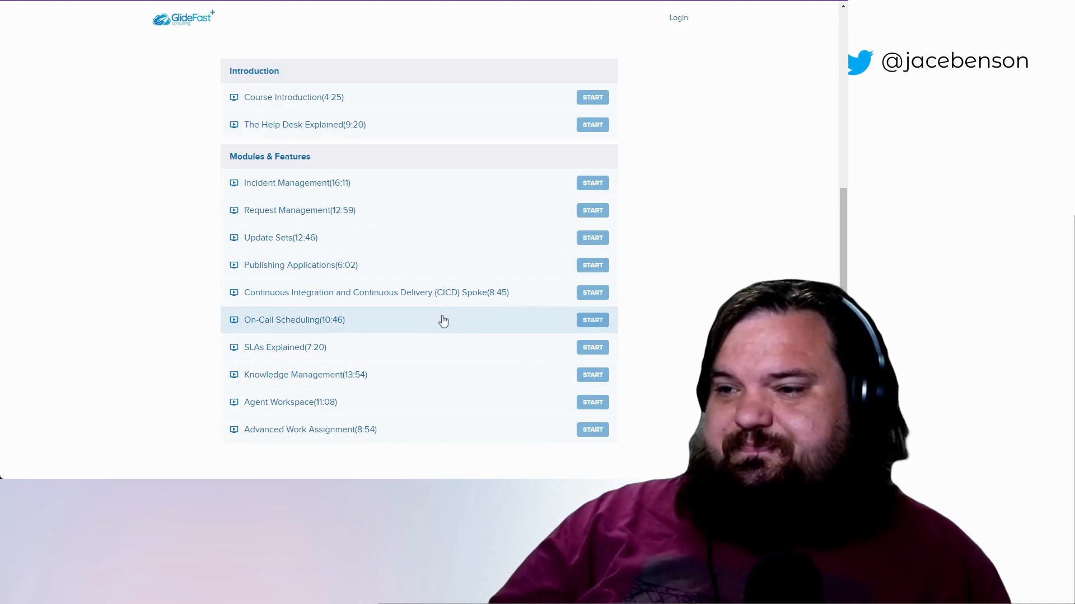
scroll(down, 3)
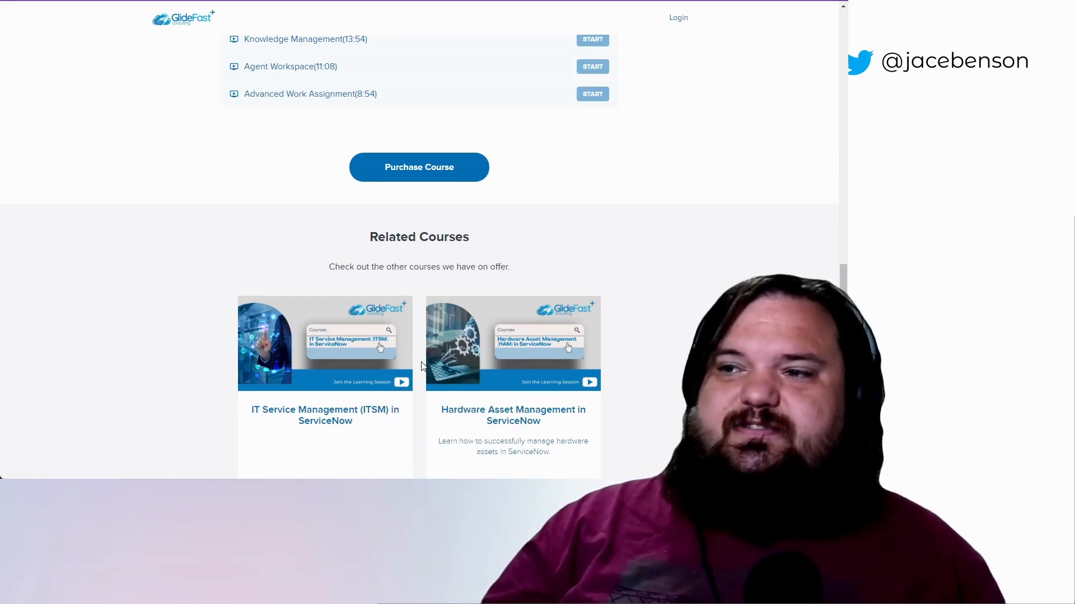
mouse_move(305, 296)
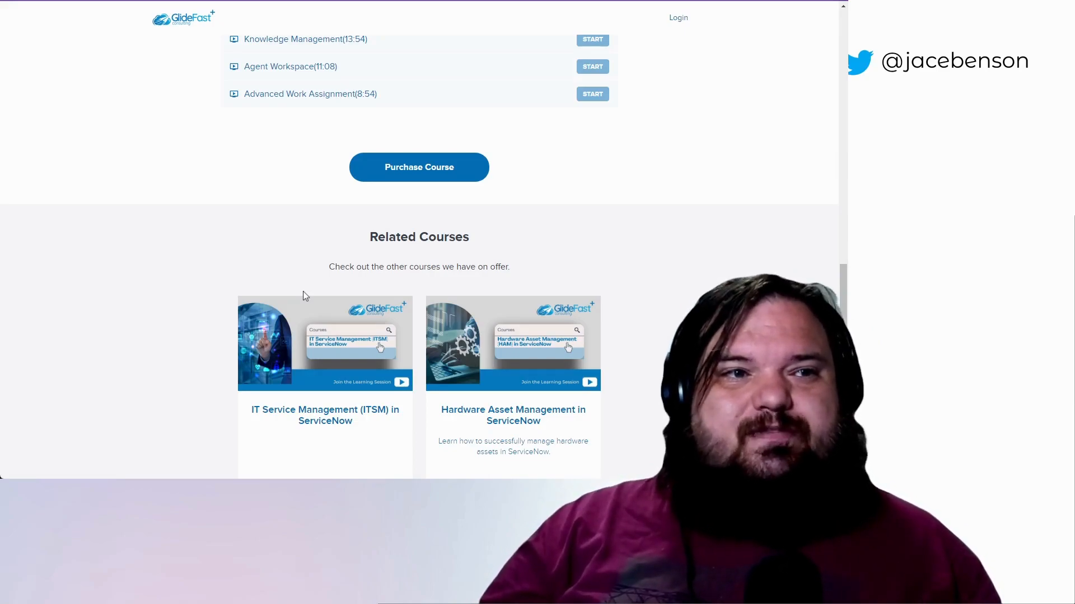
mouse_move(637, 459)
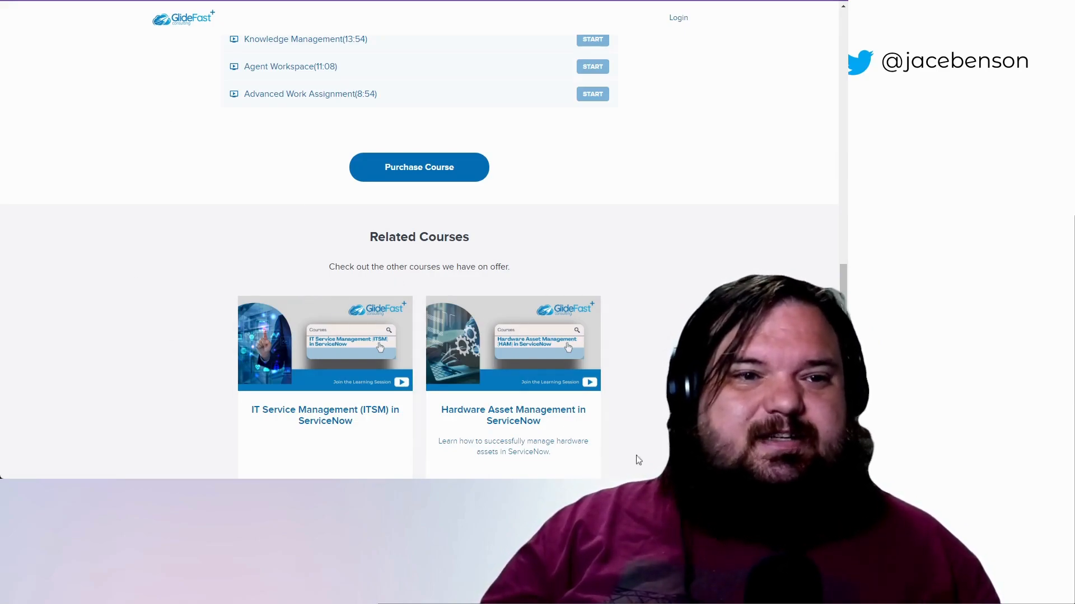